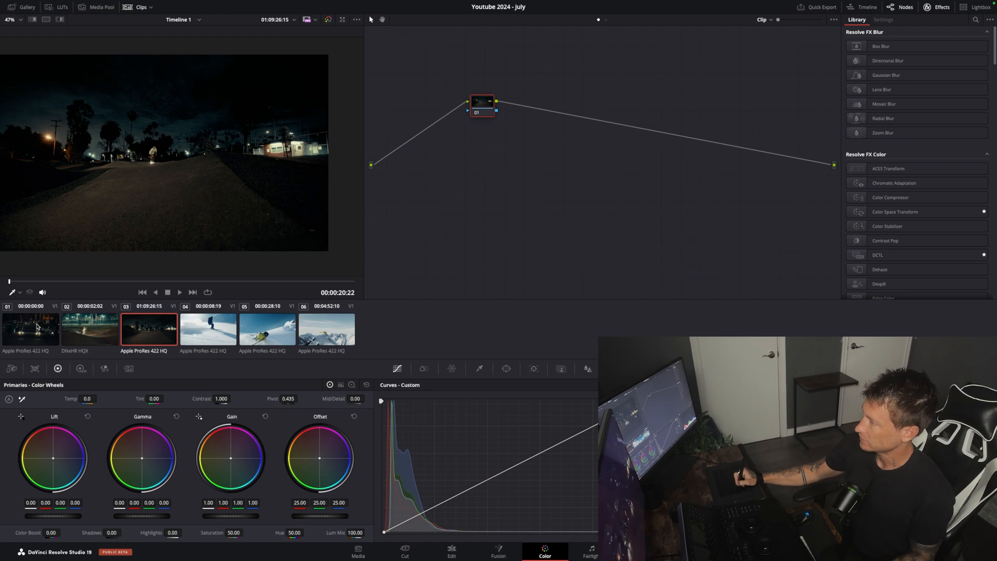
Cycle between the night skaters, pump track and dark street clips to compare their look.
{"action": "left_click", "coordinate": [89, 330]}
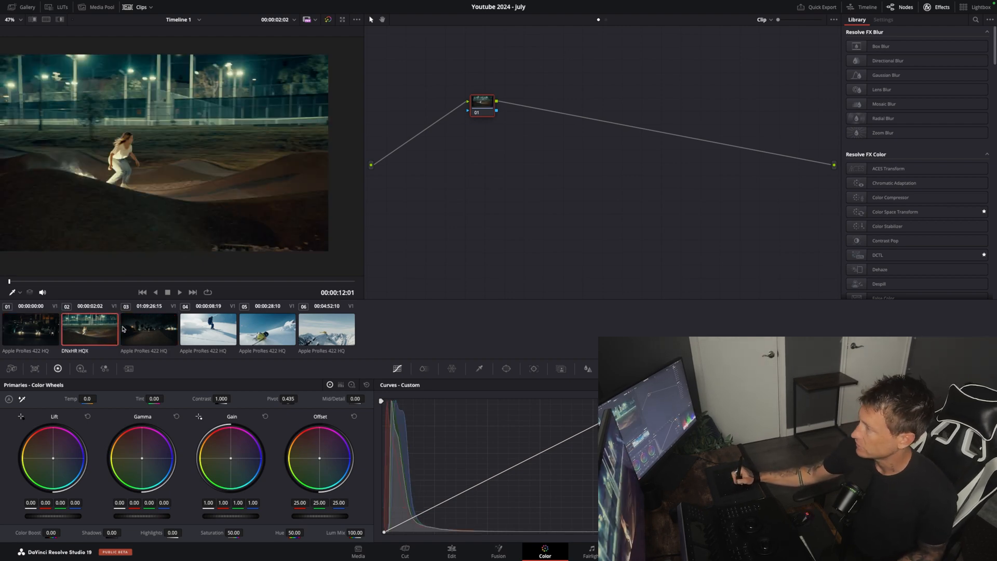
{"action": "left_click", "coordinate": [29, 330]}
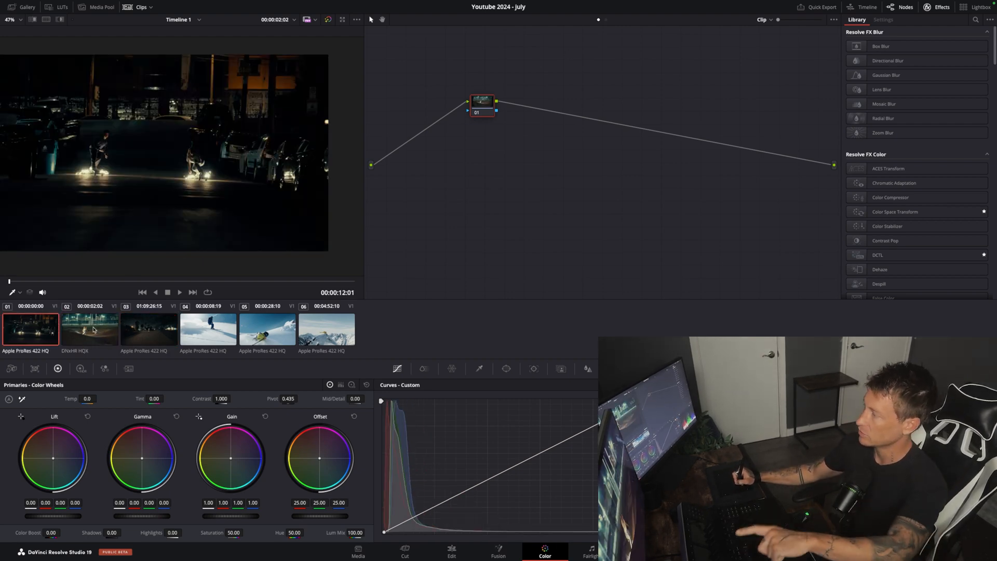
{"action": "left_click", "coordinate": [148, 330]}
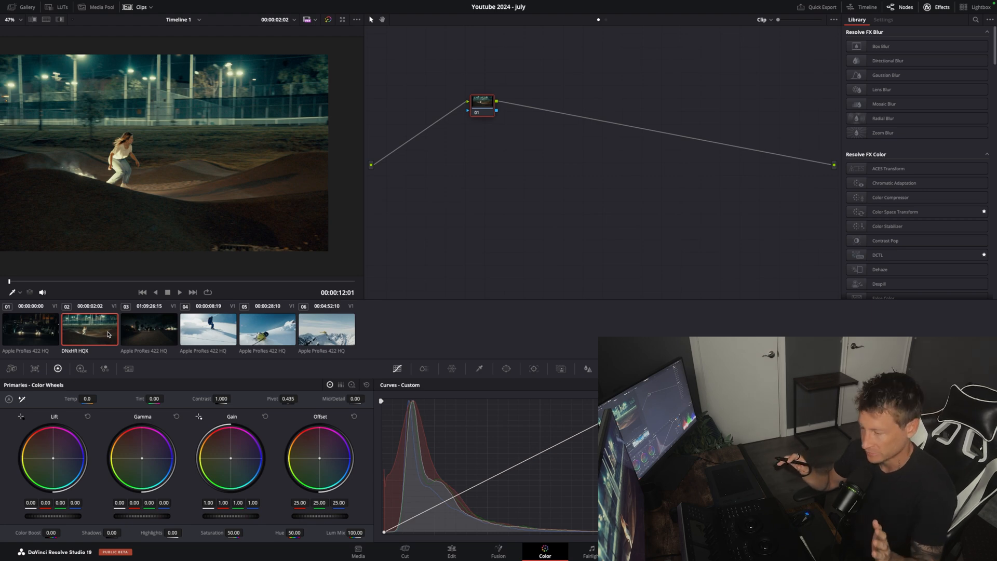
{"action": "left_click", "coordinate": [29, 330]}
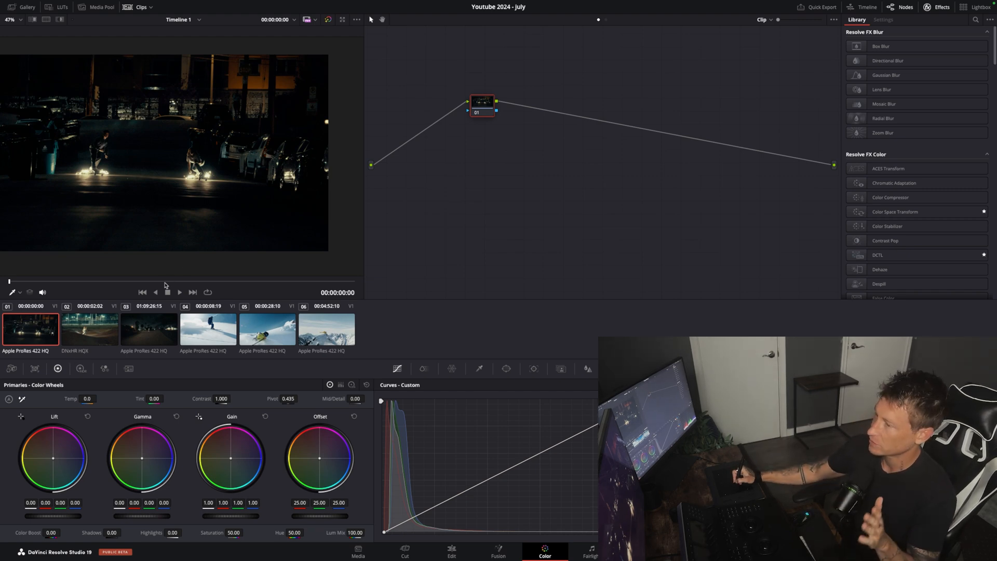
{"action": "left_click", "coordinate": [90, 329]}
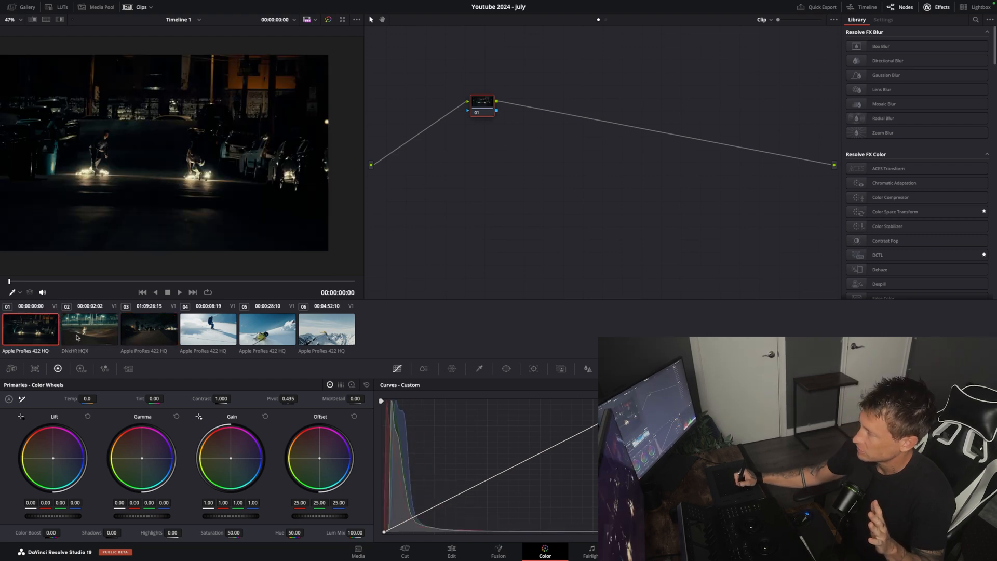
{"action": "left_click", "coordinate": [150, 330]}
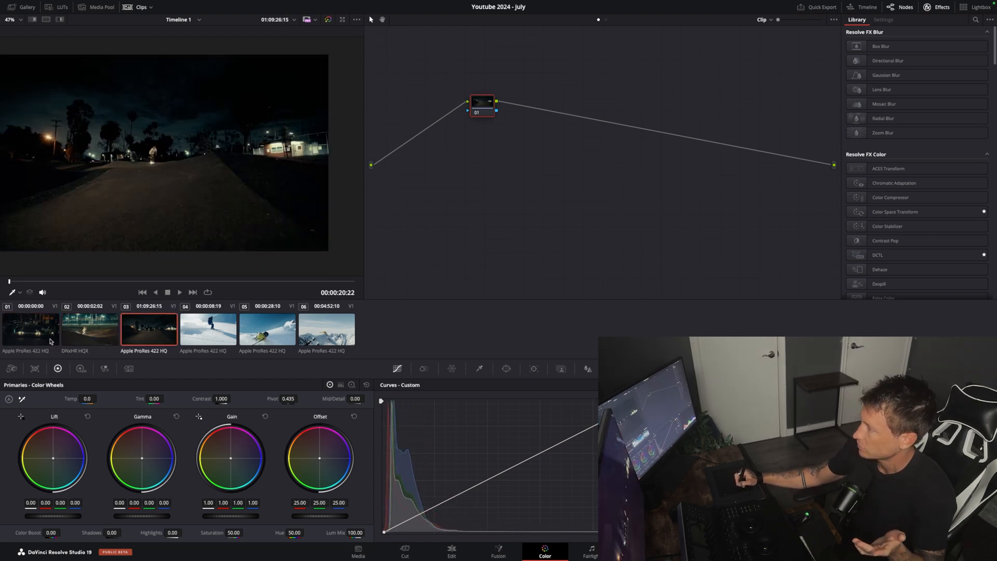
{"action": "left_click", "coordinate": [30, 329]}
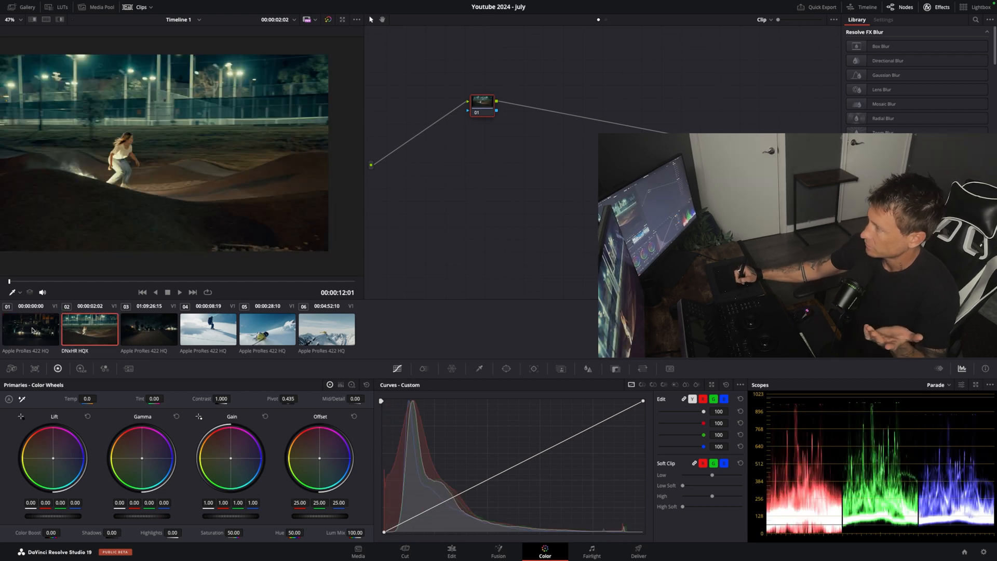
Shift the dark street clip's Gain slightly warmer, compare it against the first night clip, then go to Edit.
{"action": "left_click_drag", "start_coordinate": [483, 104], "coordinate": [514, 108]}
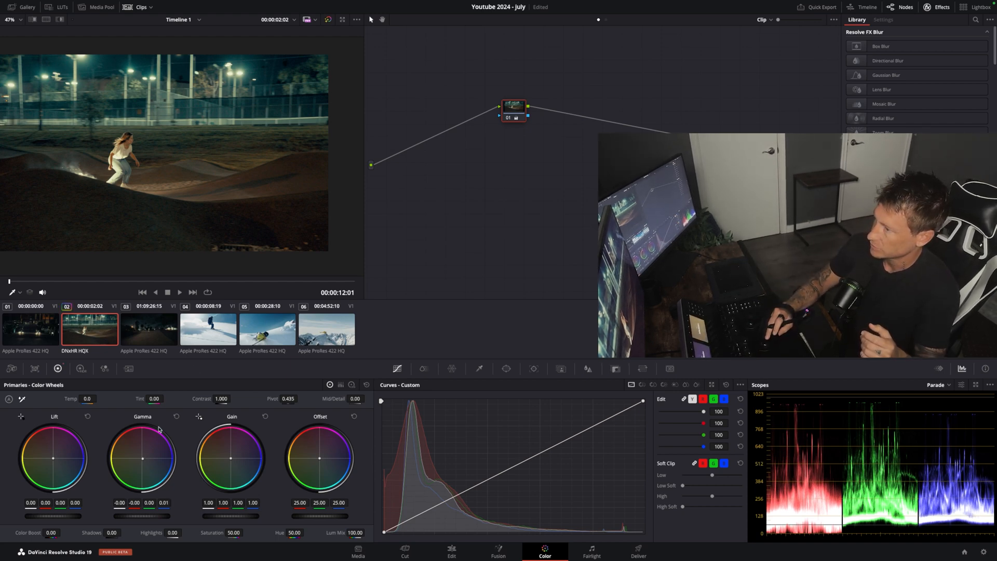
{"action": "left_click", "coordinate": [150, 330]}
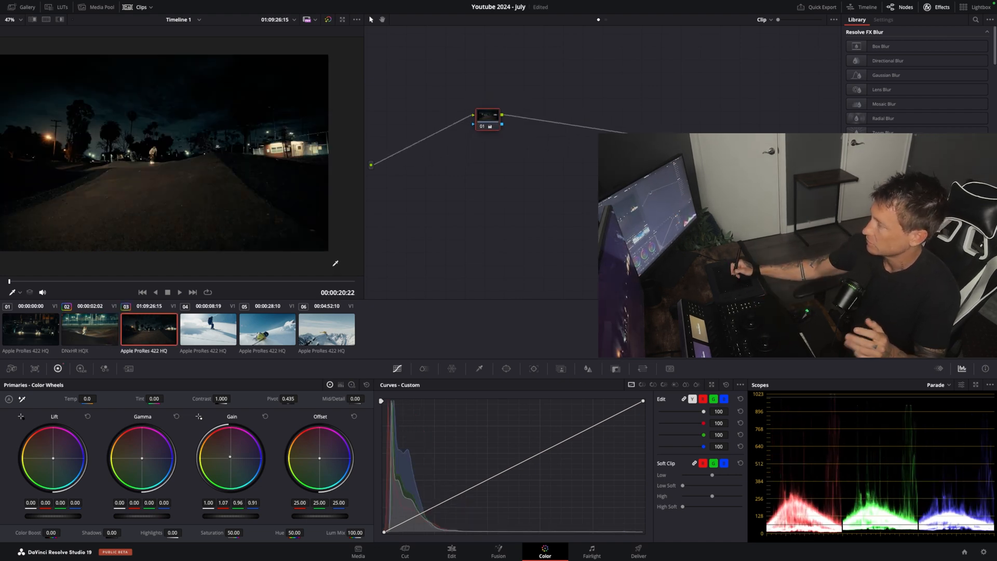
{"action": "left_click", "coordinate": [29, 328]}
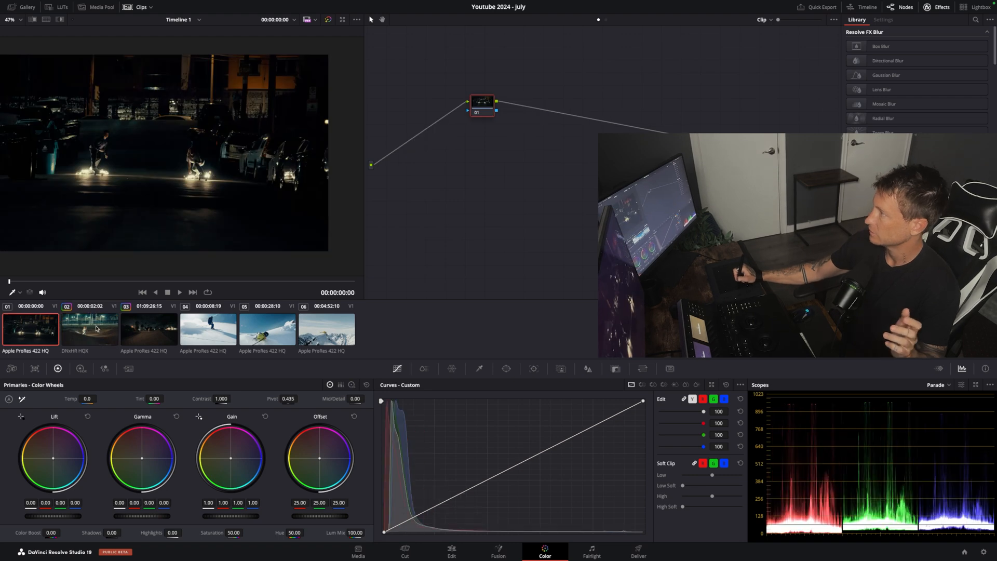
{"action": "left_click", "coordinate": [149, 331]}
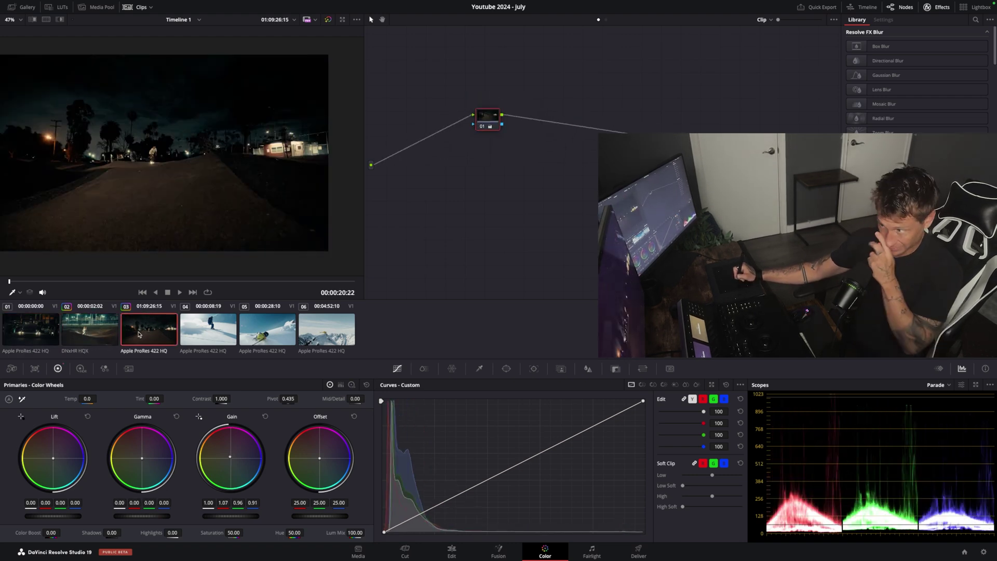
{"action": "mouse_move", "coordinate": [424, 519]}
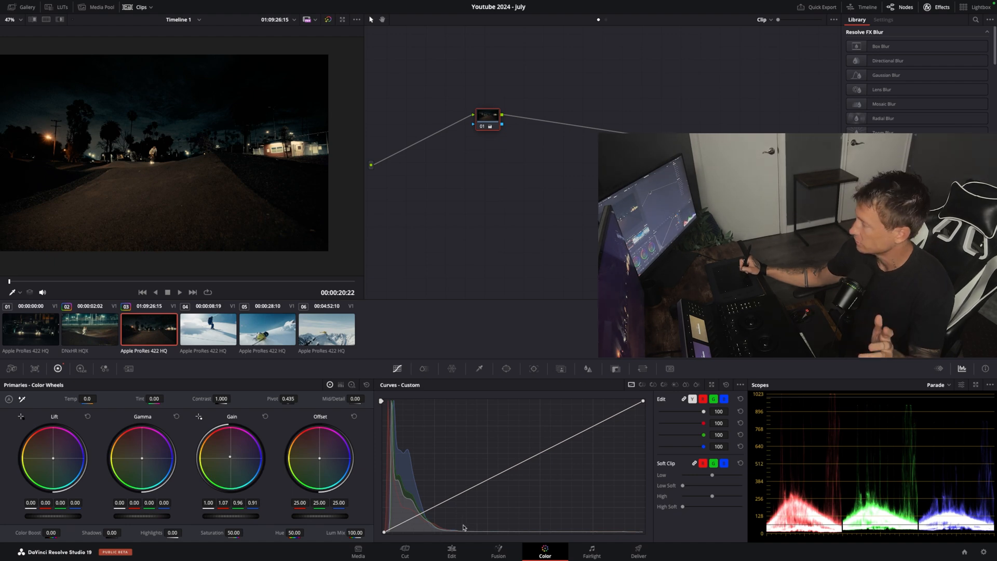
{"action": "left_click", "coordinate": [450, 553]}
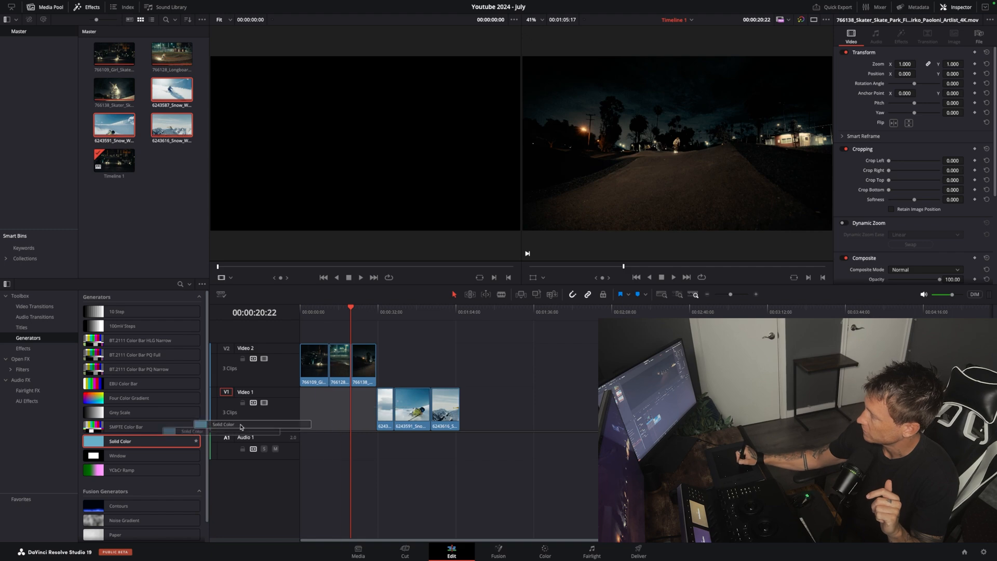
Place a Solid Color generator on V1 under the night clips and set its colour to gray.
{"action": "left_click_drag", "start_coordinate": [140, 440], "coordinate": [336, 407]}
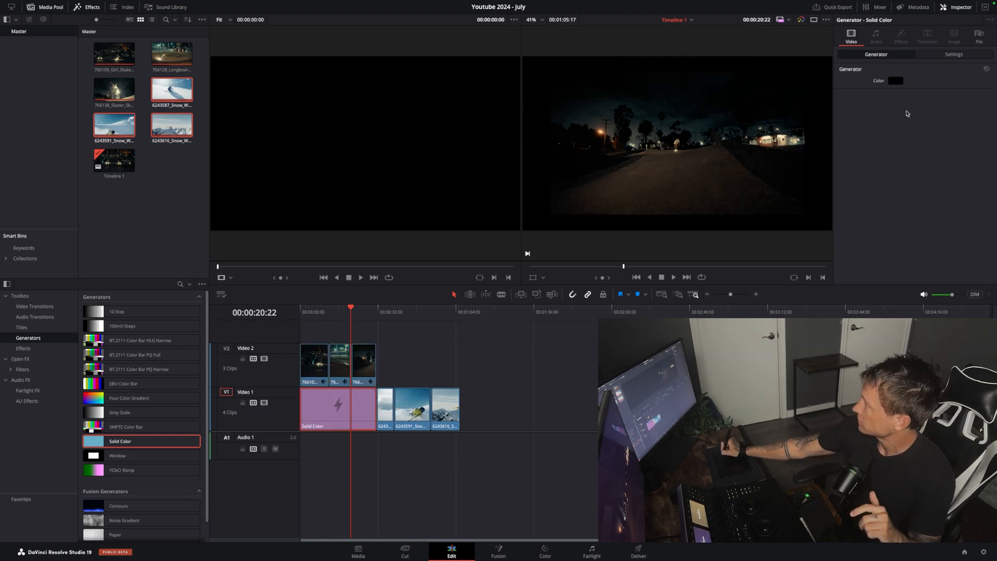
{"action": "left_click", "coordinate": [895, 81]}
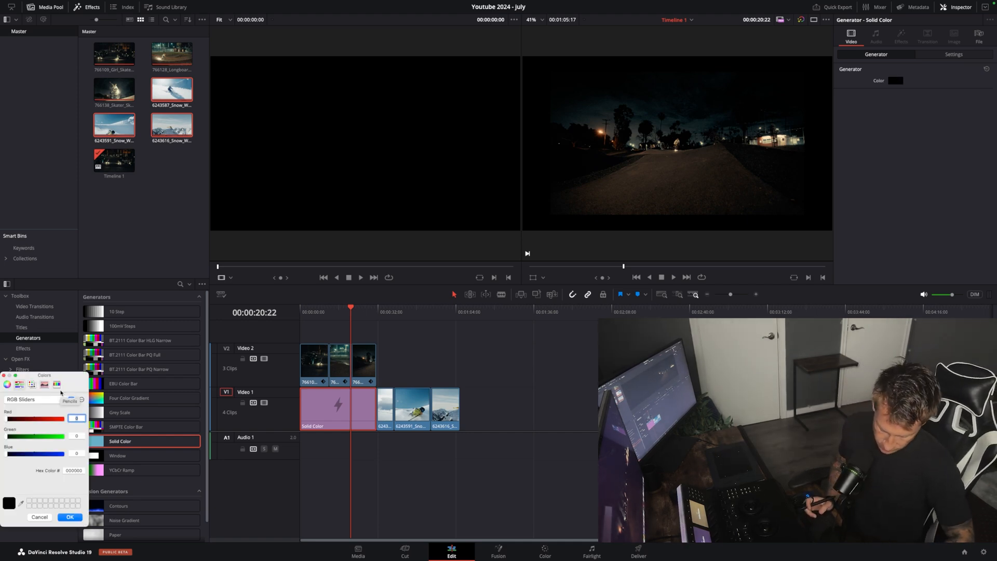
{"action": "left_click", "coordinate": [69, 518]}
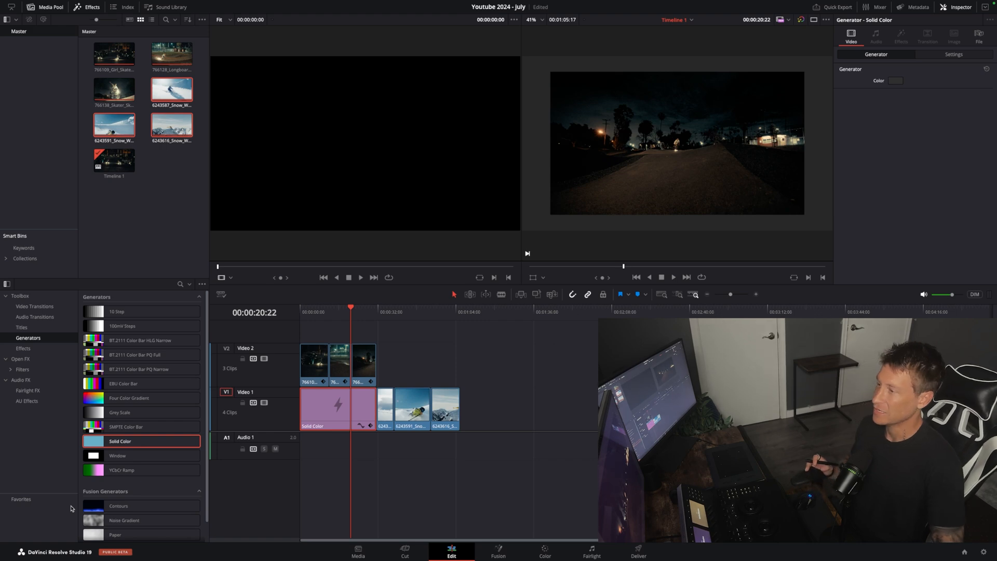
{"action": "left_click", "coordinate": [544, 554]}
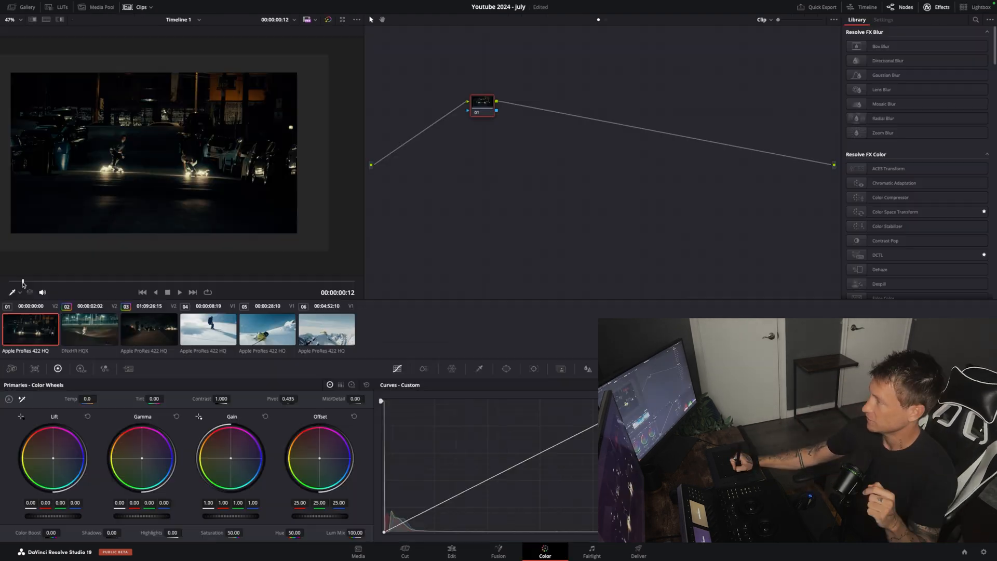
{"action": "left_click", "coordinate": [89, 330]}
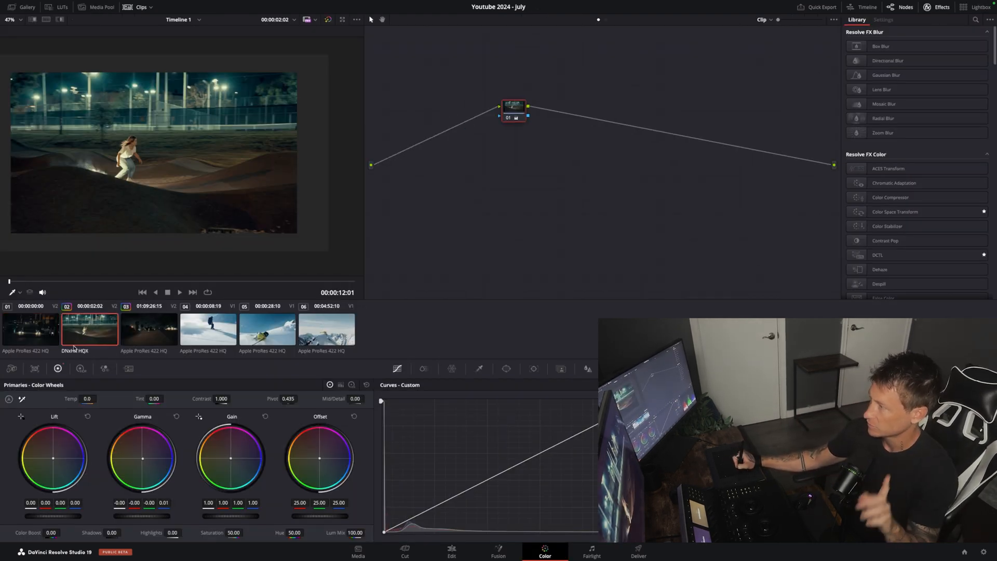
{"action": "left_click", "coordinate": [149, 328]}
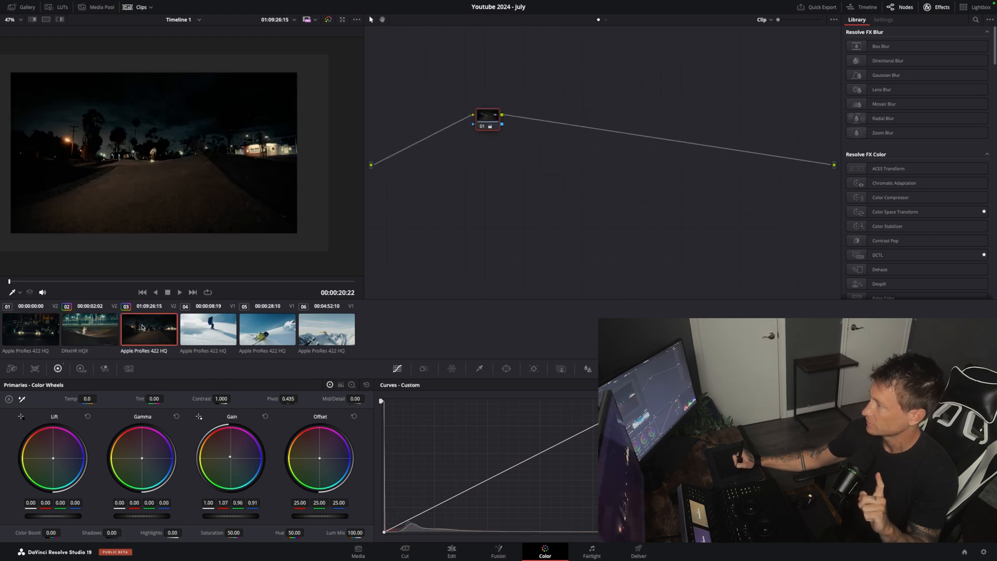
{"action": "left_click", "coordinate": [89, 328]}
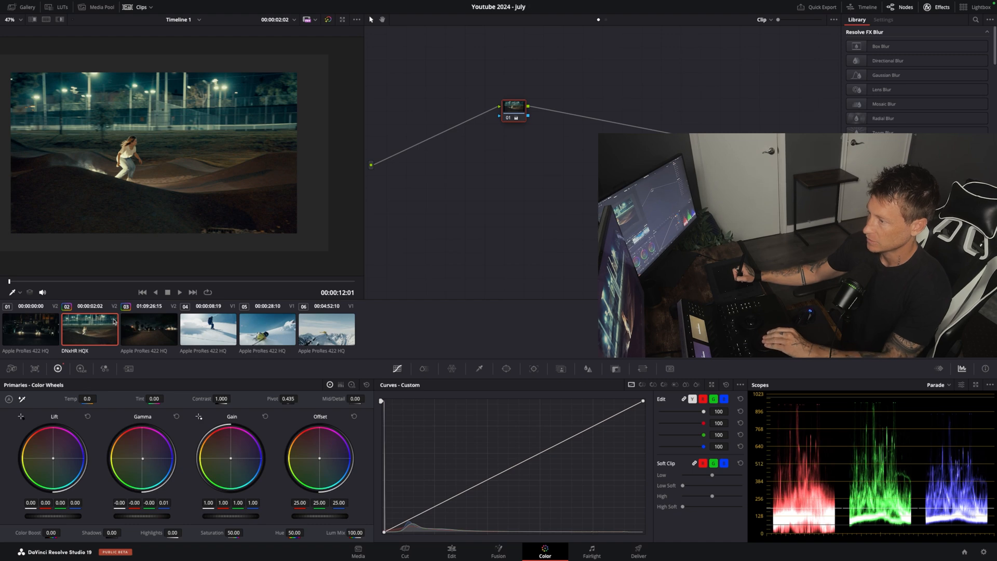
{"action": "left_click", "coordinate": [149, 331]}
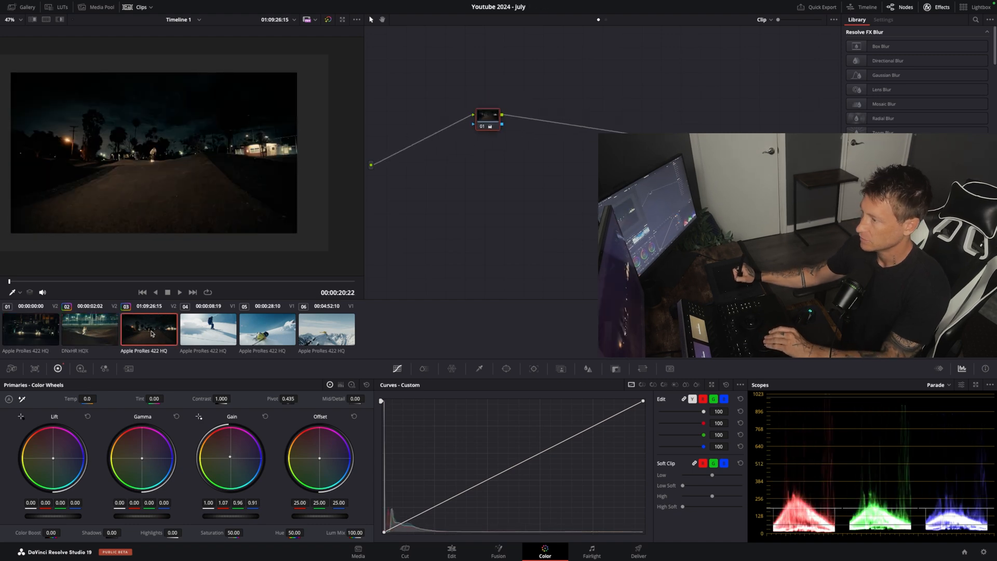
{"action": "left_click", "coordinate": [32, 328]}
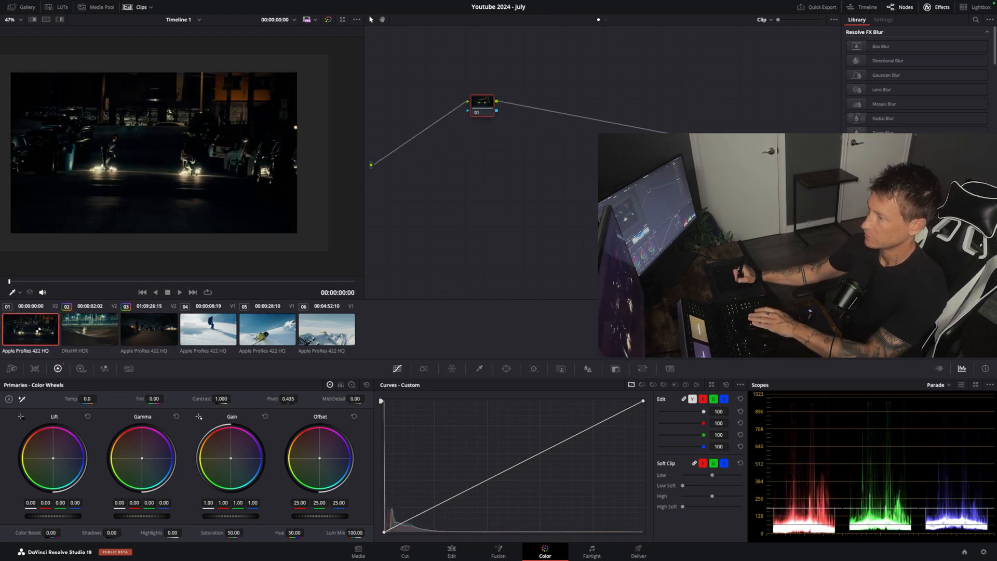
{"action": "left_click", "coordinate": [89, 328]}
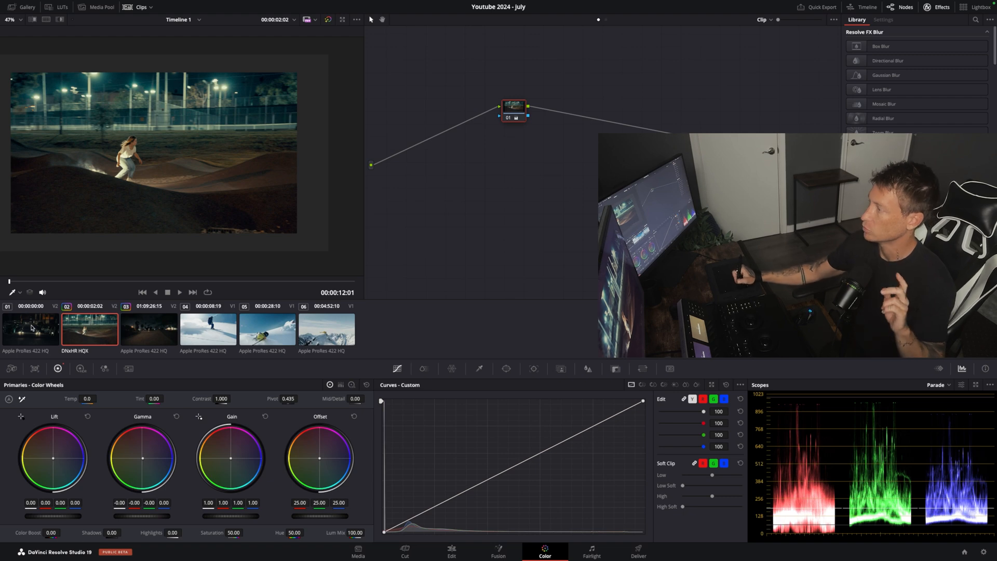
{"action": "left_click", "coordinate": [29, 330]}
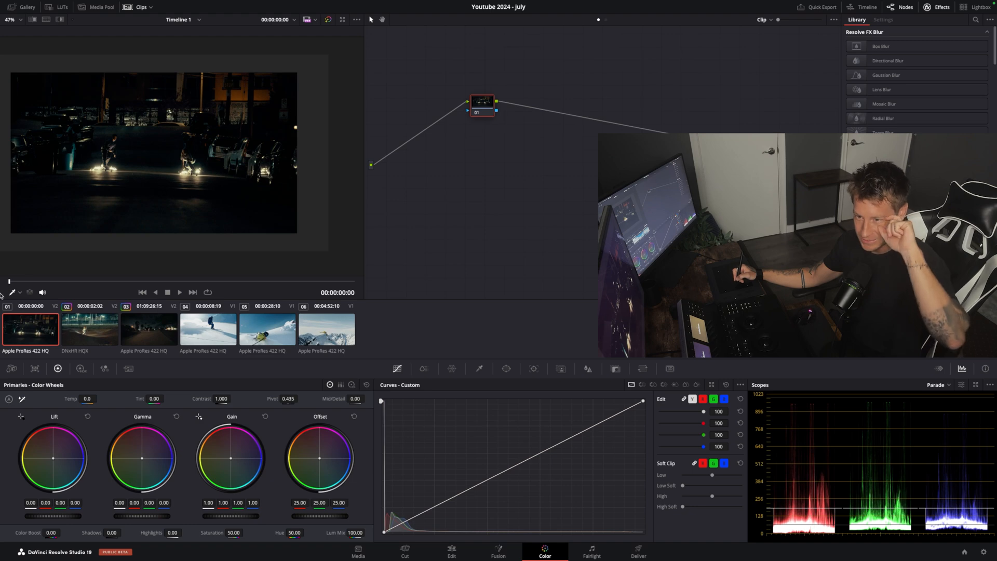
{"action": "left_click", "coordinate": [150, 330]}
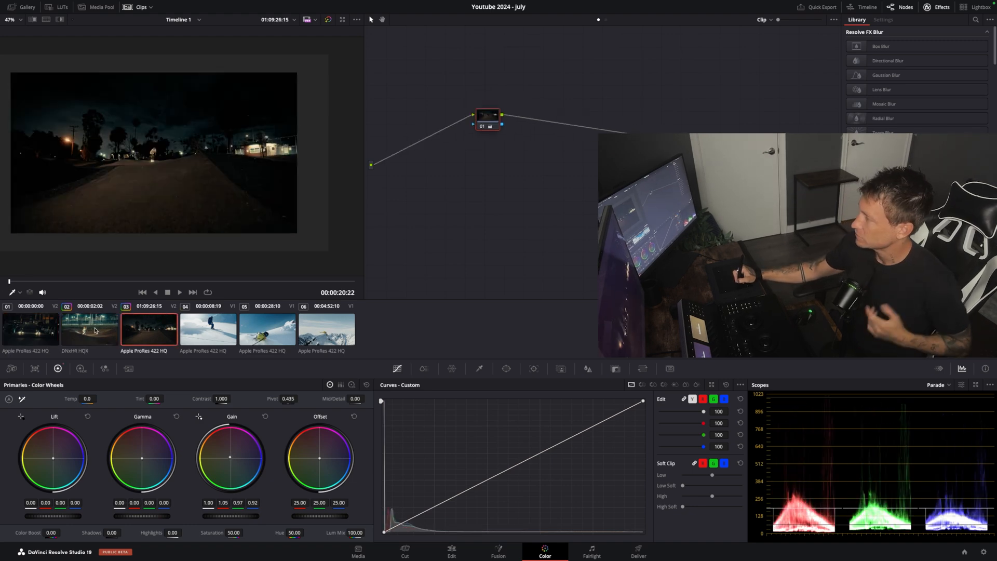
{"action": "left_click", "coordinate": [30, 328]}
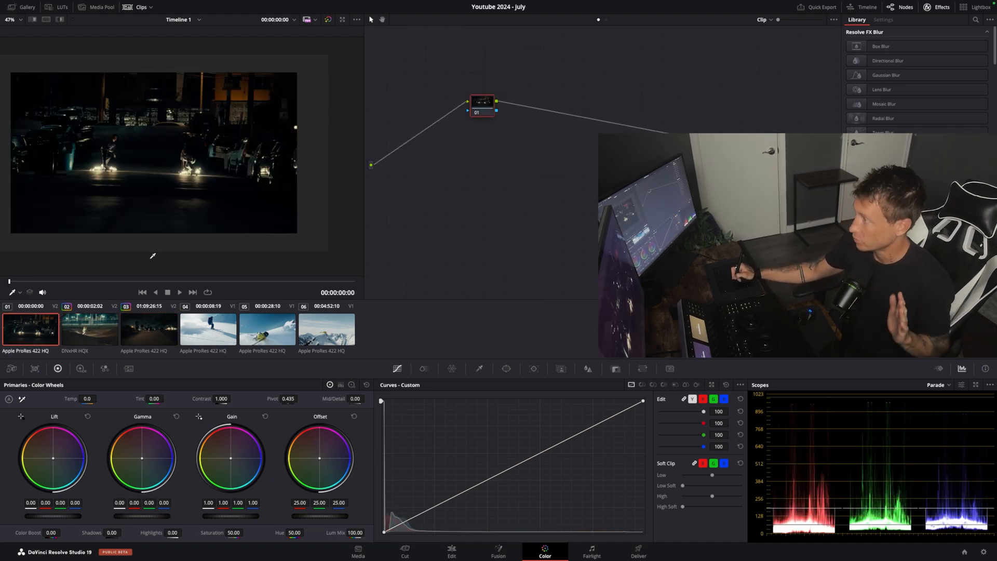
Go to the edit timeline to place backgrounds under the clips.
{"action": "left_click", "coordinate": [451, 553]}
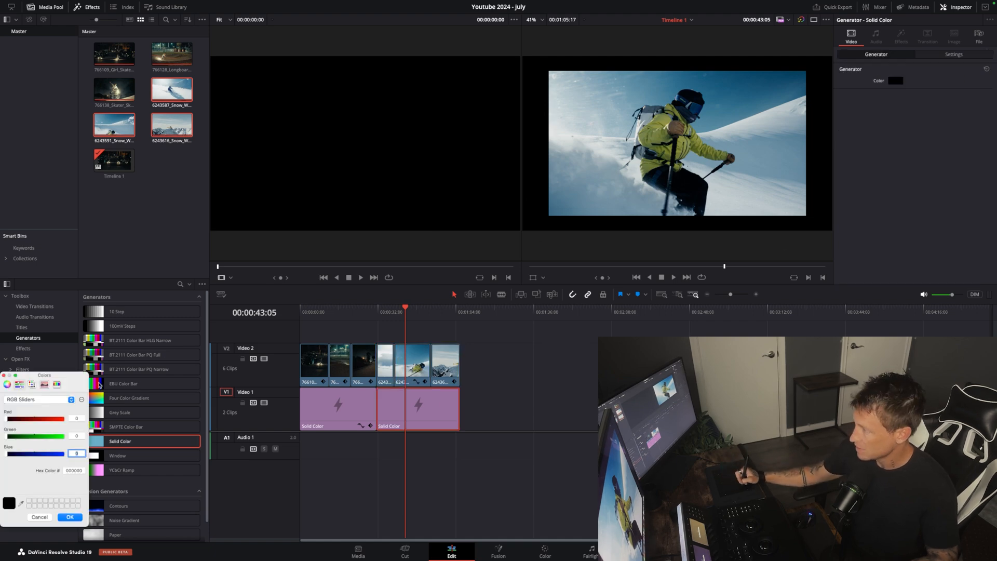
Compare the skier, snowboarder and helicopter snow shots while tweaking the snowboarder's Temp, then return to Edit.
{"action": "left_click", "coordinate": [544, 554]}
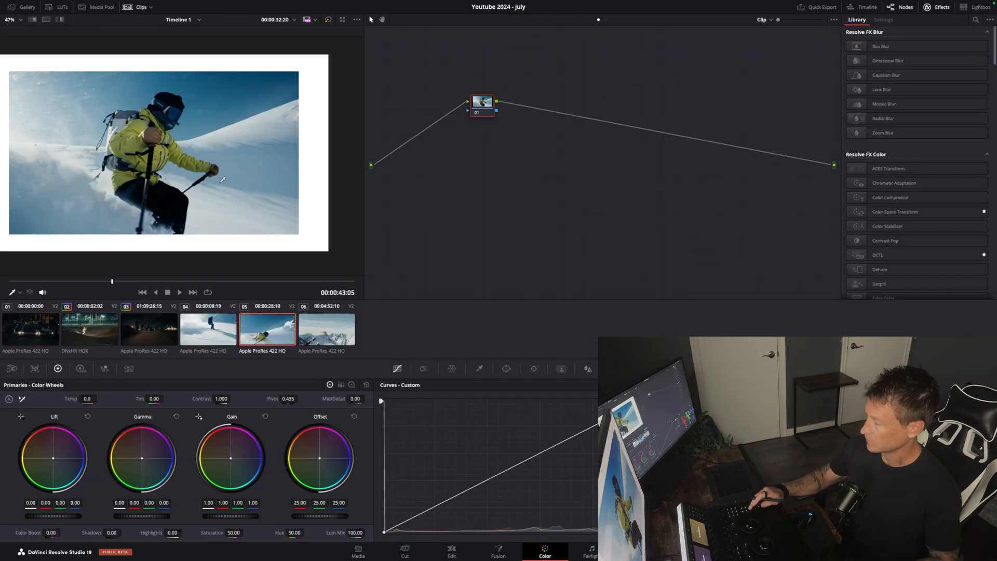
{"action": "left_click", "coordinate": [207, 329]}
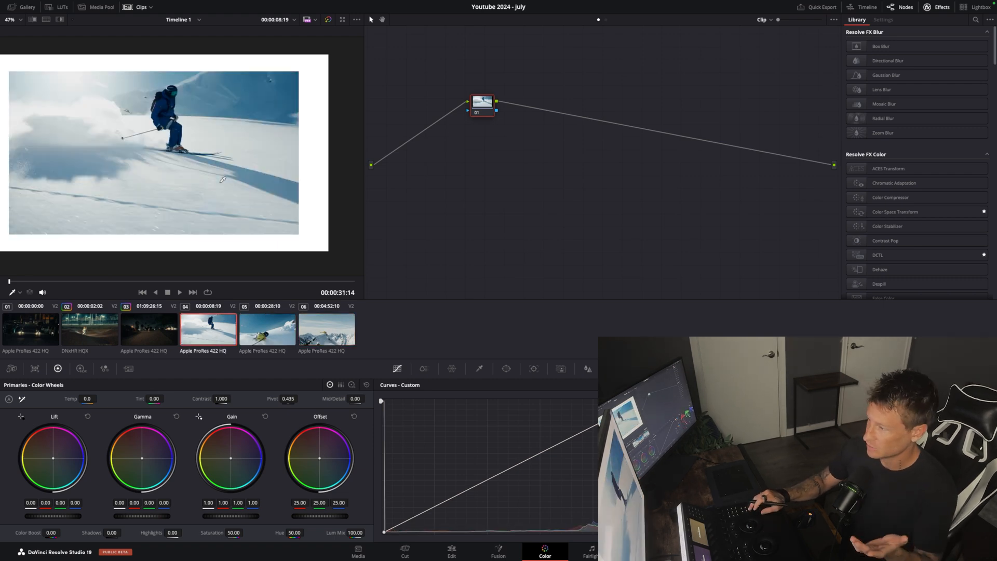
{"action": "left_click", "coordinate": [267, 329]}
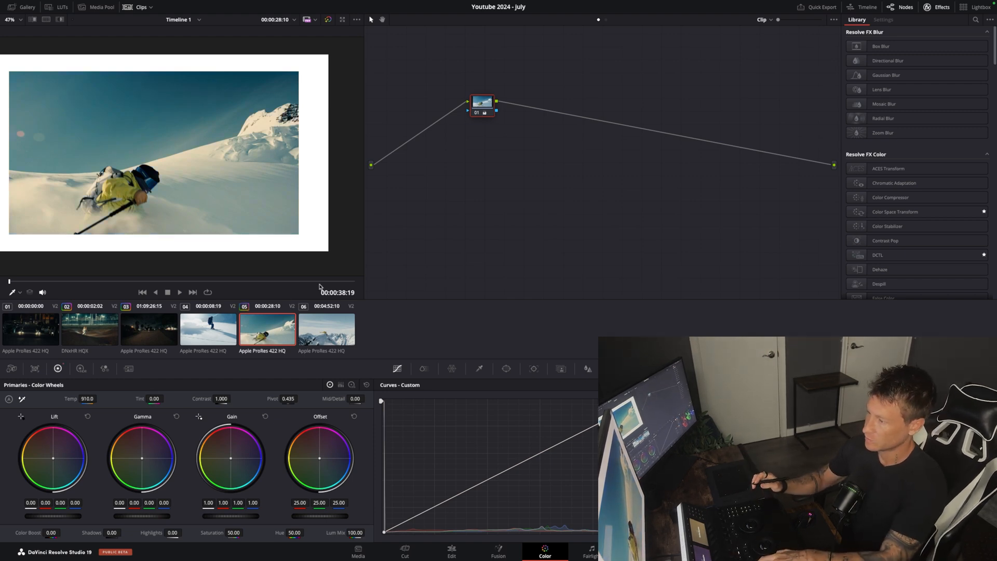
{"action": "left_click", "coordinate": [326, 328]}
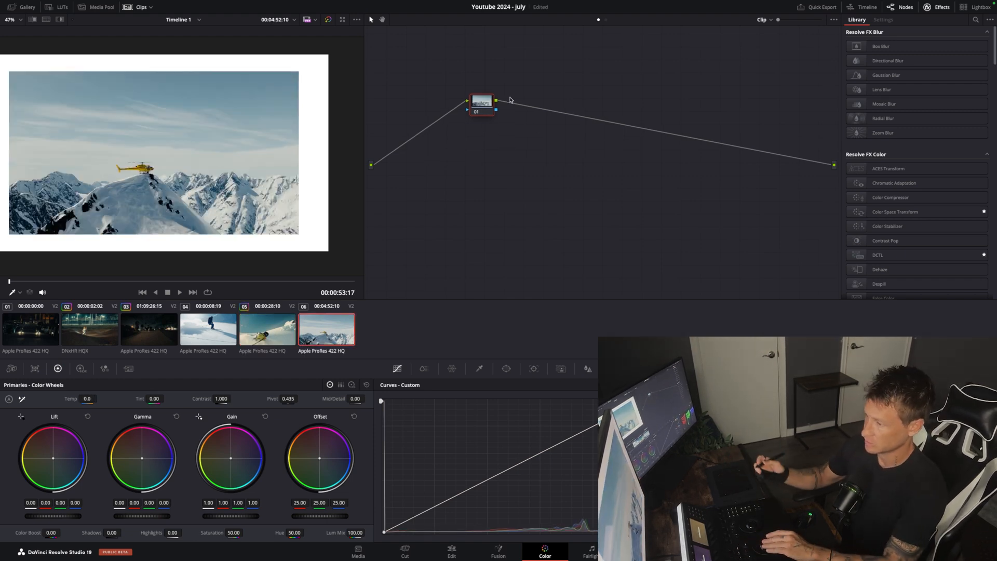
{"action": "left_click", "coordinate": [267, 329]}
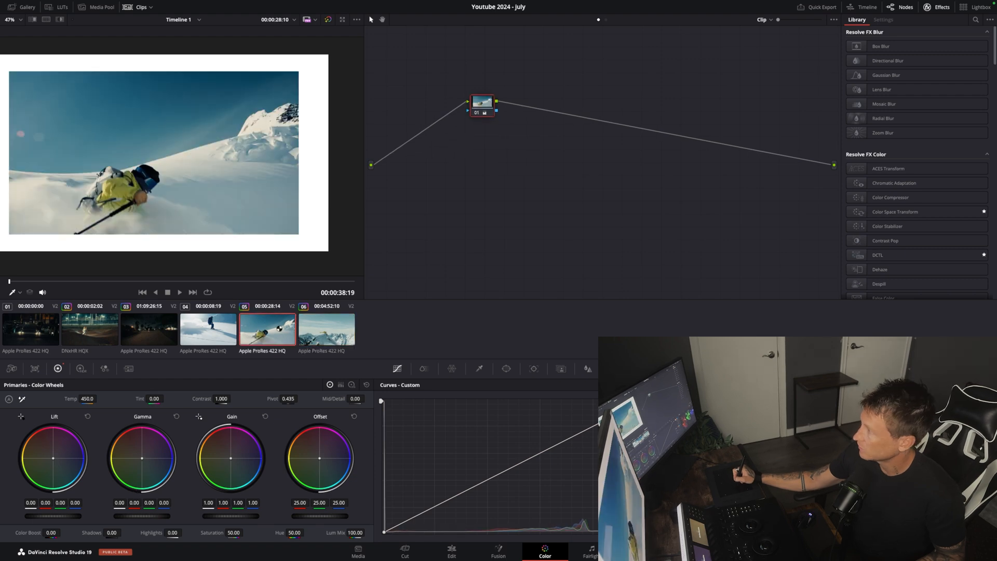
{"action": "left_click", "coordinate": [326, 329]}
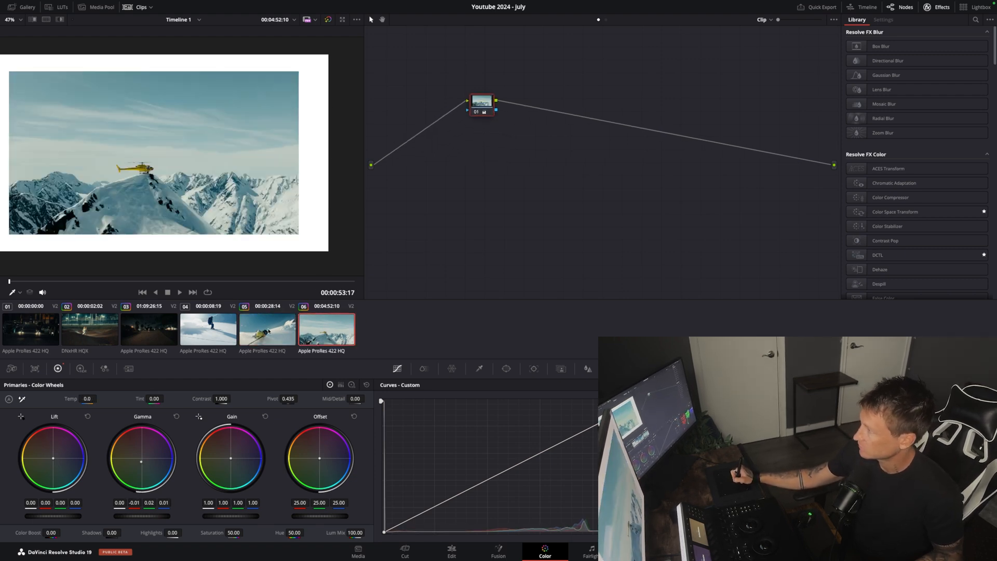
{"action": "left_click", "coordinate": [208, 330]}
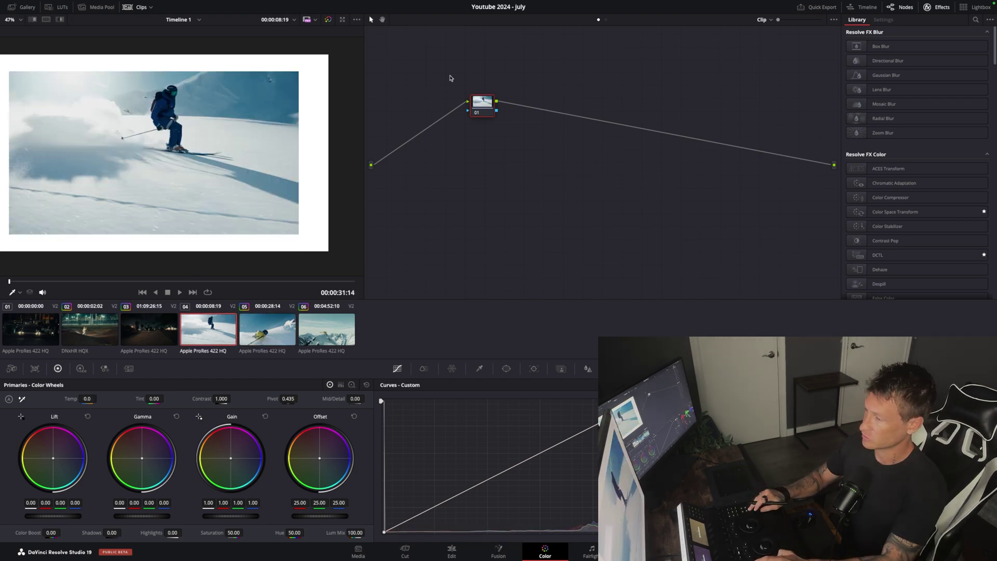
{"action": "left_click", "coordinate": [326, 330]}
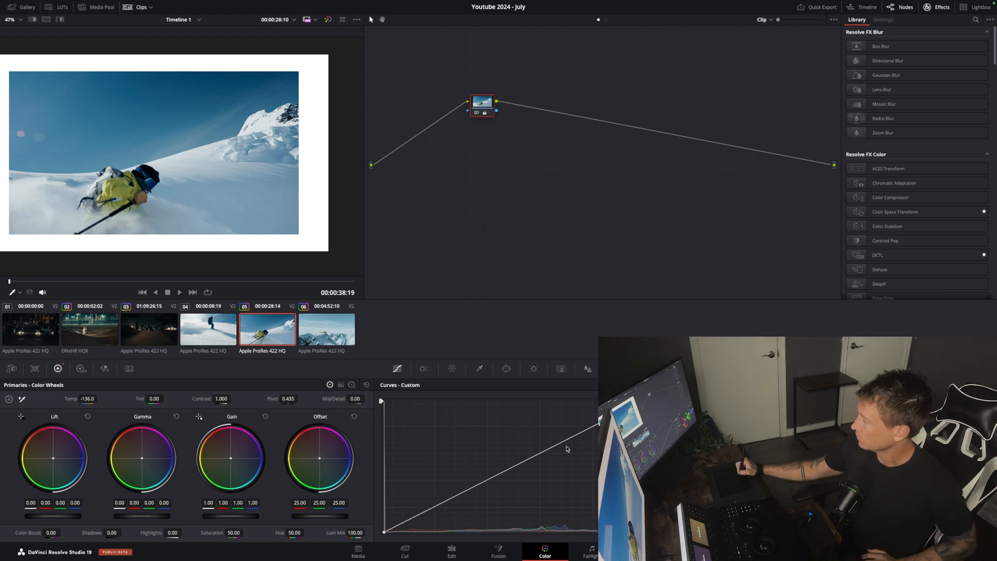
{"action": "left_click", "coordinate": [451, 550]}
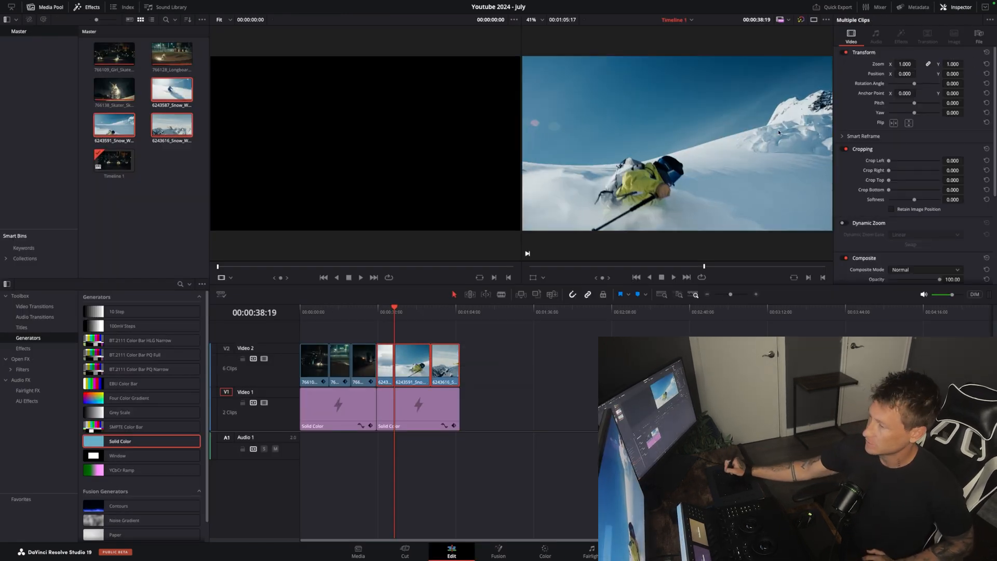
Check the snowboarder shot on the Color page, then view it over the white background in Edit.
{"action": "left_click", "coordinate": [547, 553]}
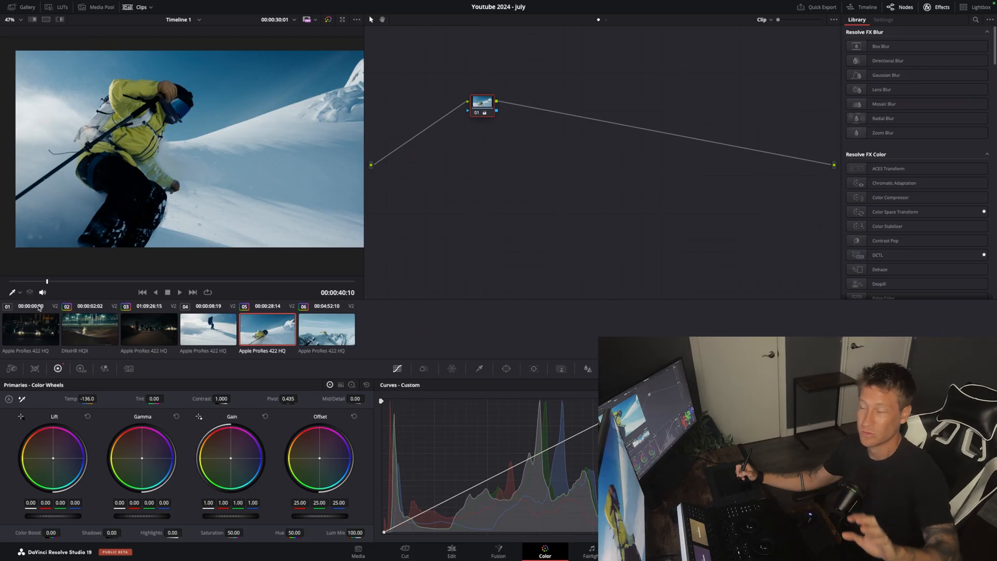
{"action": "left_click", "coordinate": [451, 551]}
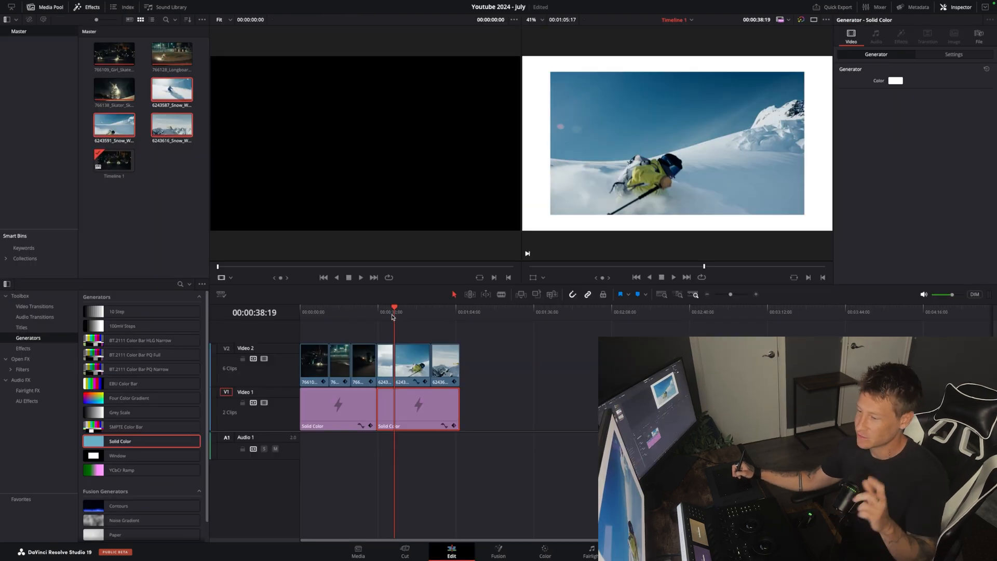